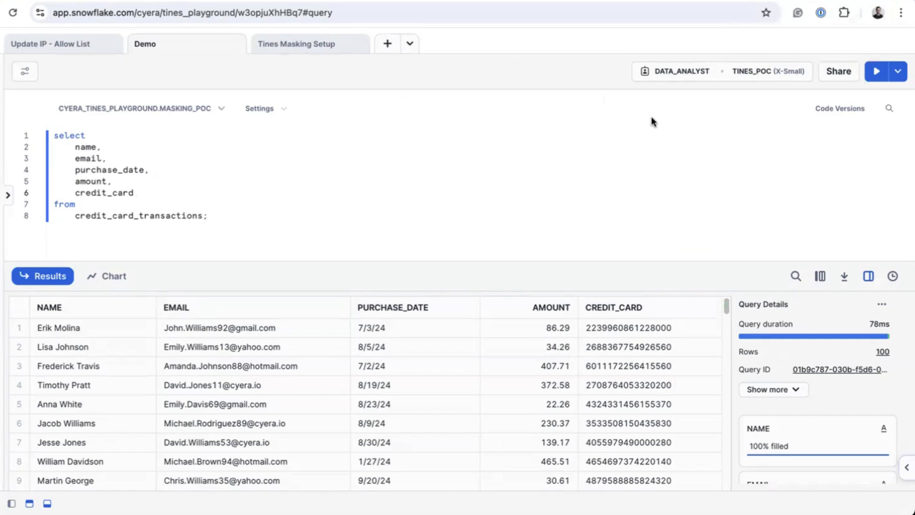
Step: Run the Snowflake Masking story from its first action, Get Snowflake Datastores
{"action": "left_click", "coordinate": [133, 193]}
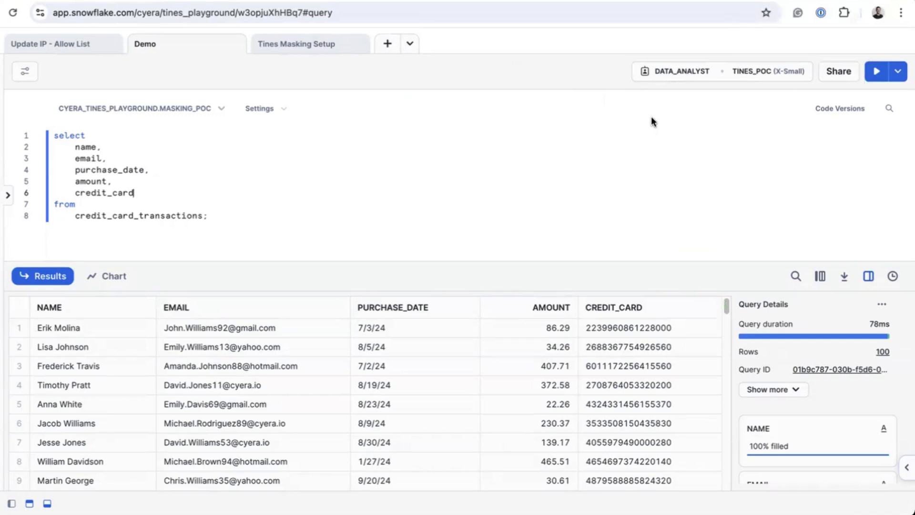
{"action": "mouse_move", "coordinate": [366, 147]}
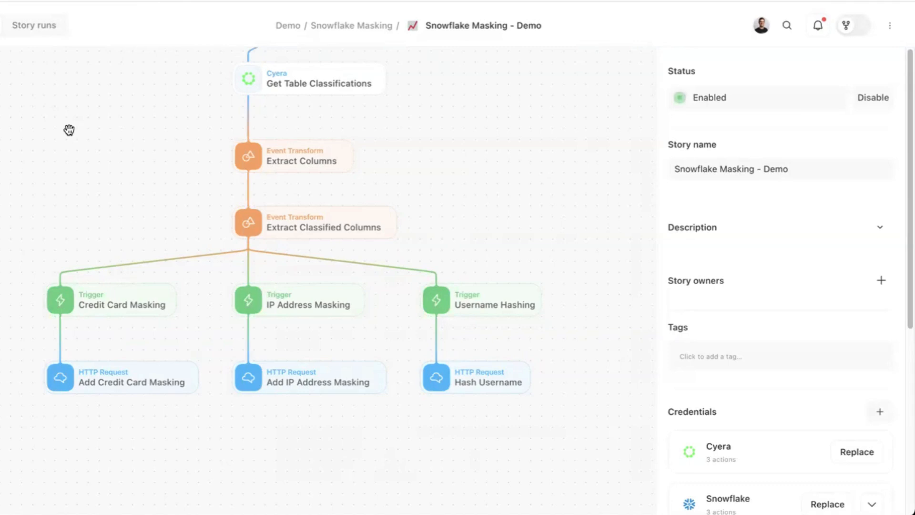
{"action": "mouse_move", "coordinate": [5, 227]}
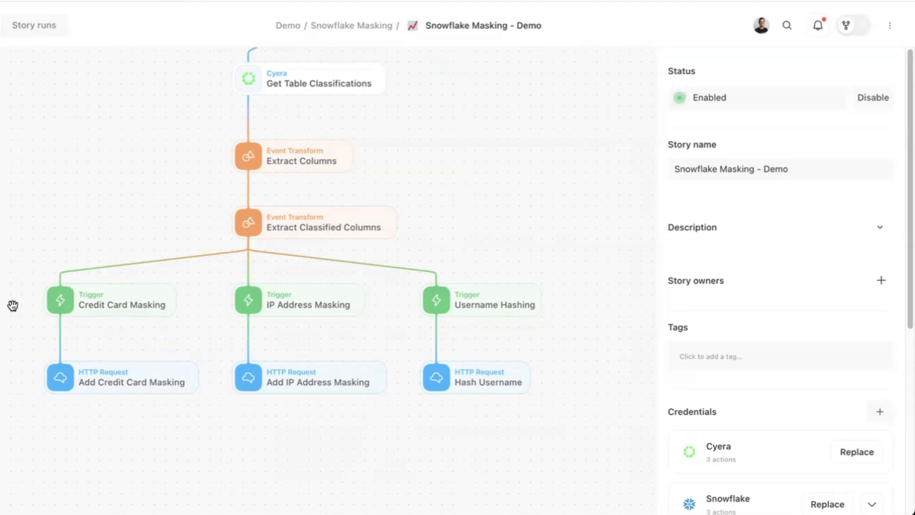
{"action": "mouse_move", "coordinate": [183, 82]}
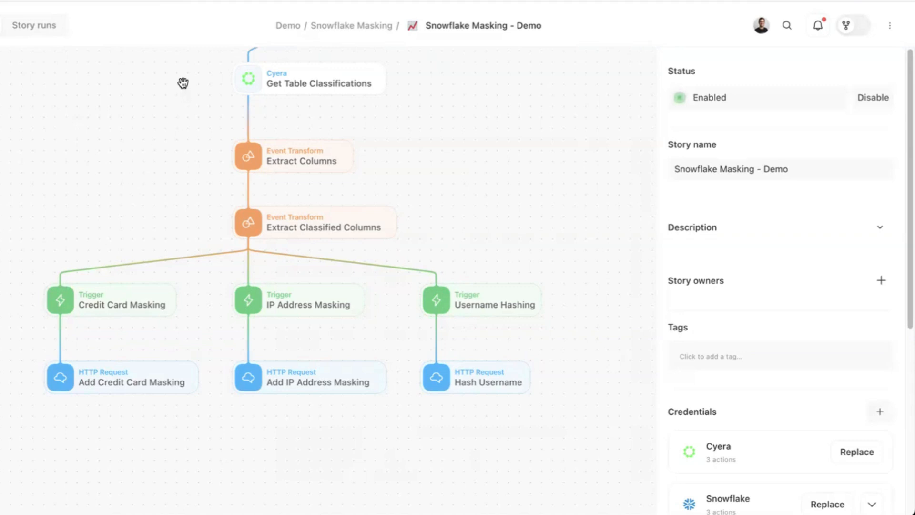
{"action": "left_click", "coordinate": [212, 116]}
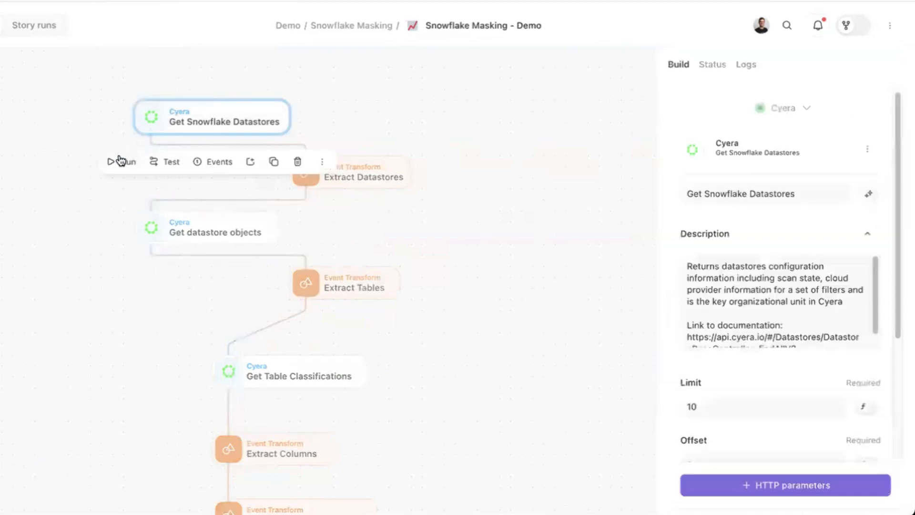
{"action": "left_click", "coordinate": [121, 162]}
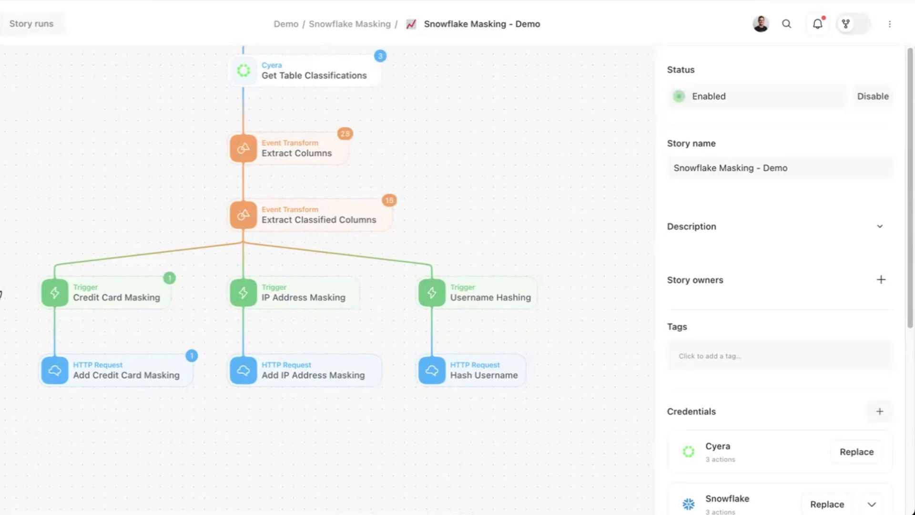
{"action": "mouse_move", "coordinate": [106, 392]}
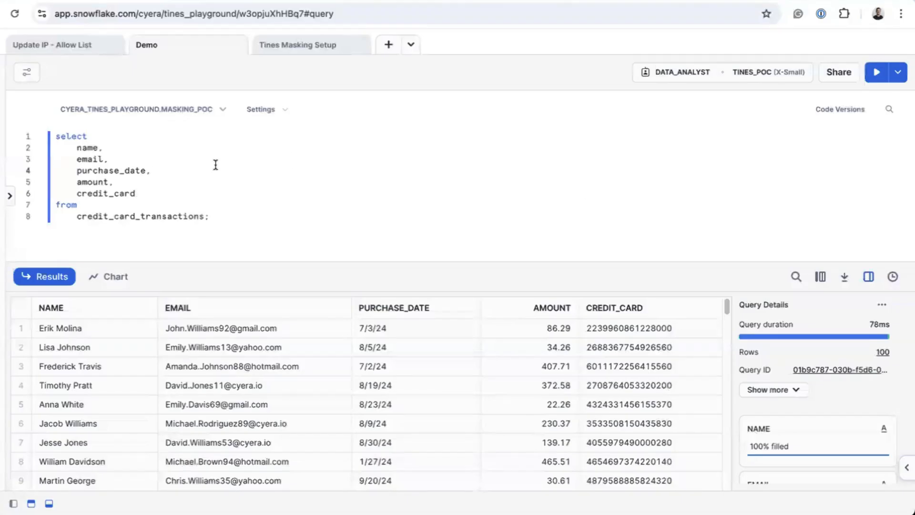
Step: Rerun the transactions query as DATA_ANALYST to see masked credit-card numbers
{"action": "left_click", "coordinate": [875, 71]}
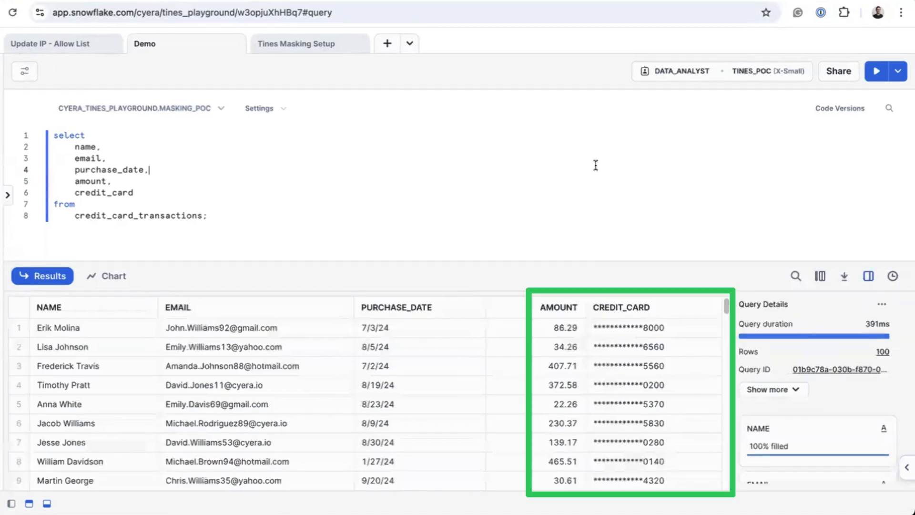
{"action": "mouse_move", "coordinate": [602, 152]}
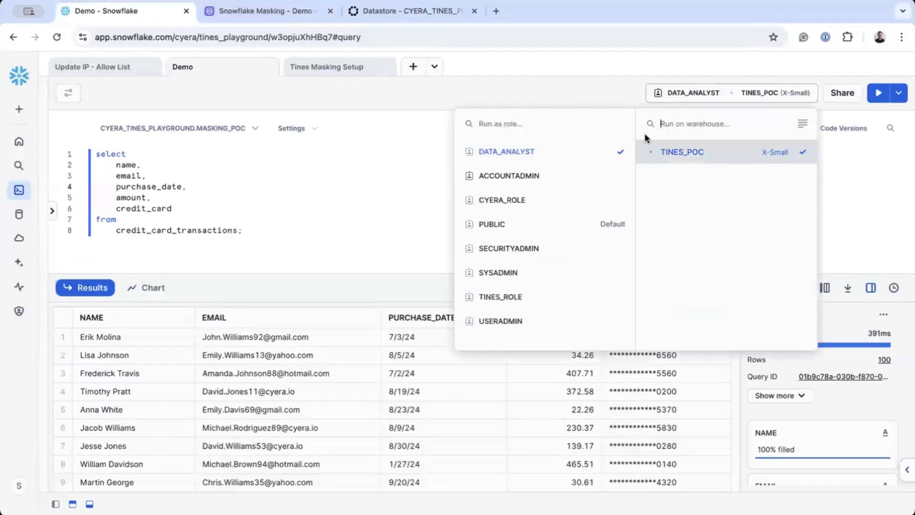
Step: Switch the worksheet role to ACCOUNTADMIN and rerun the transactions query
{"action": "left_click", "coordinate": [508, 175]}
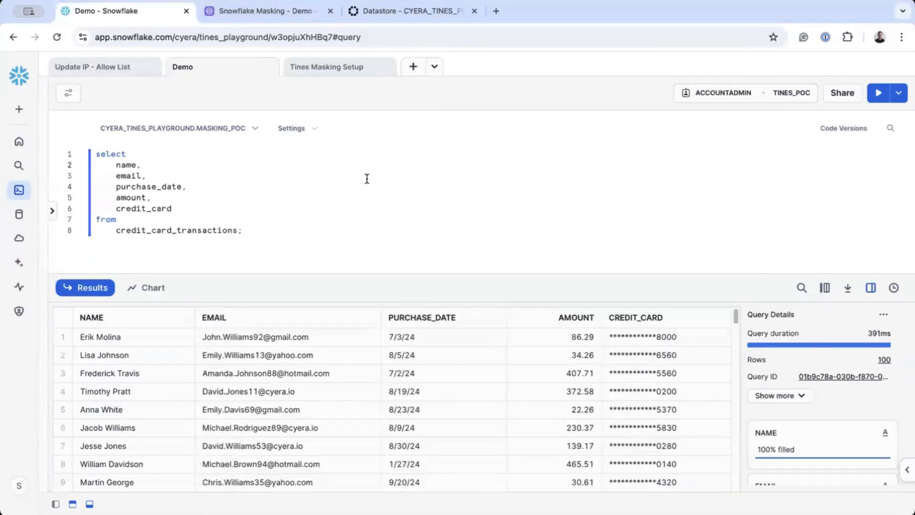
{"action": "left_click", "coordinate": [878, 92]}
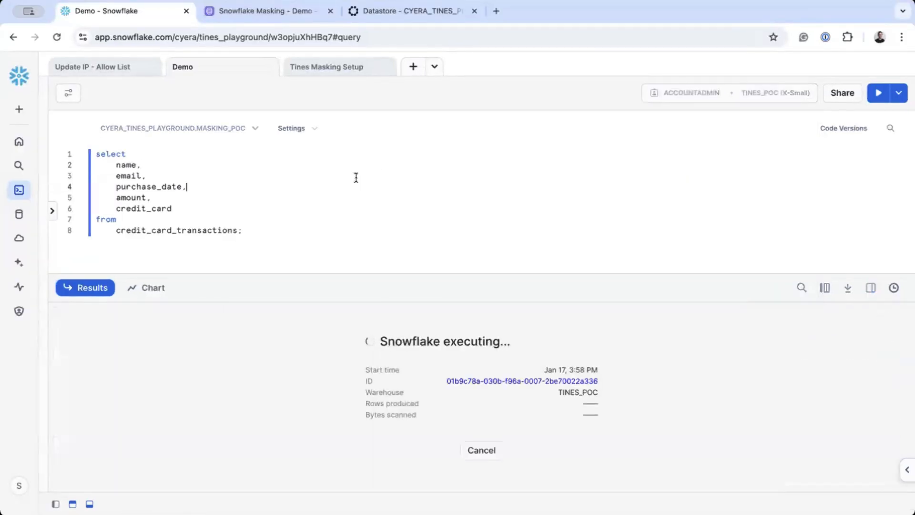